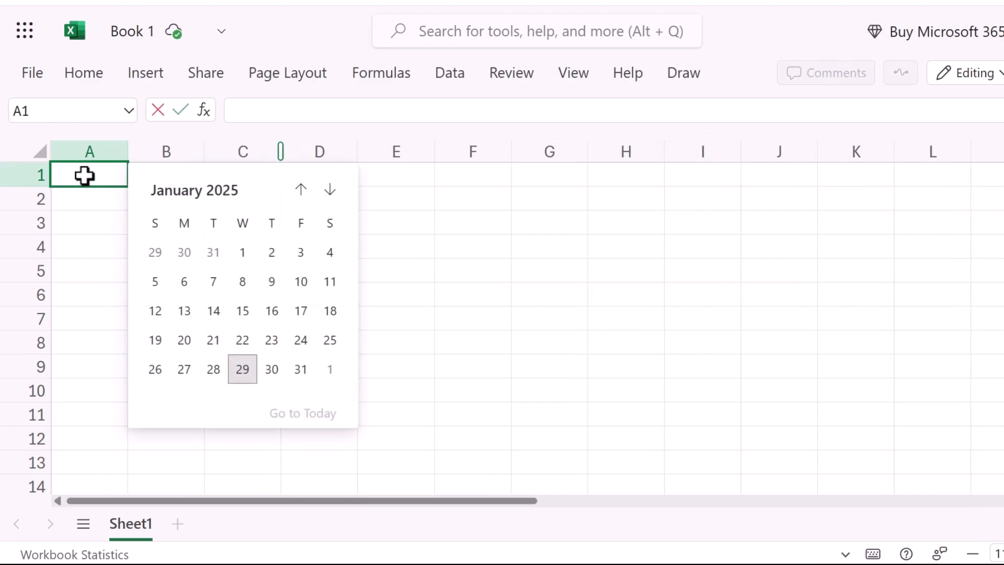
# Step: Pick January 8, 2025 into A1 and January 10, 2025 into A2, then select A3
pyautogui.click(242, 282)
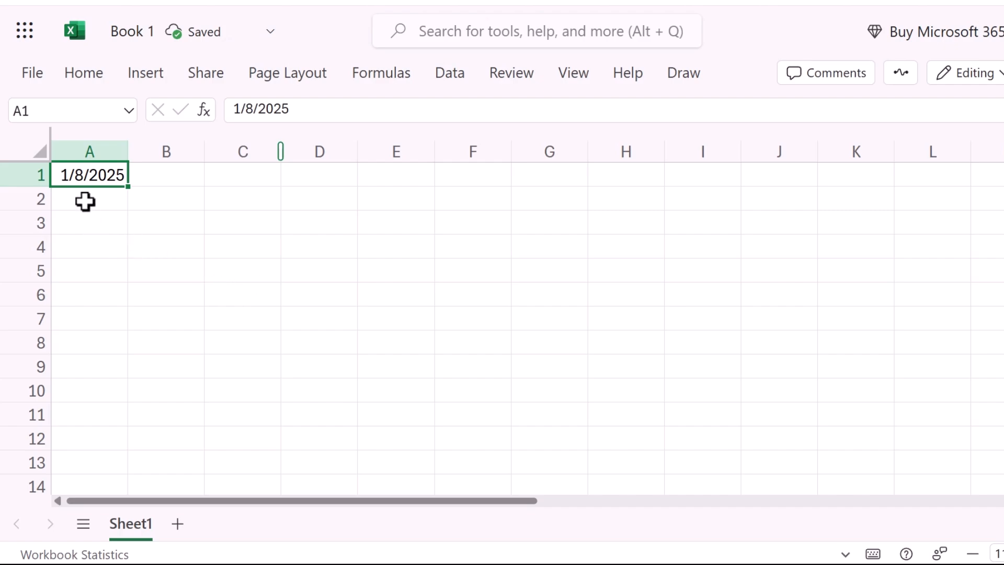
pyautogui.click(89, 198)
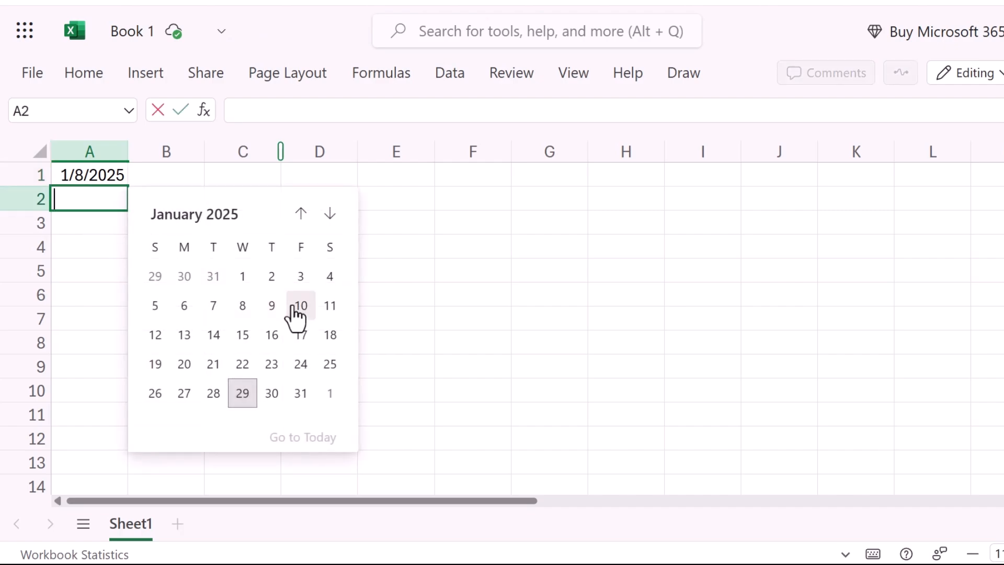
pyautogui.click(300, 306)
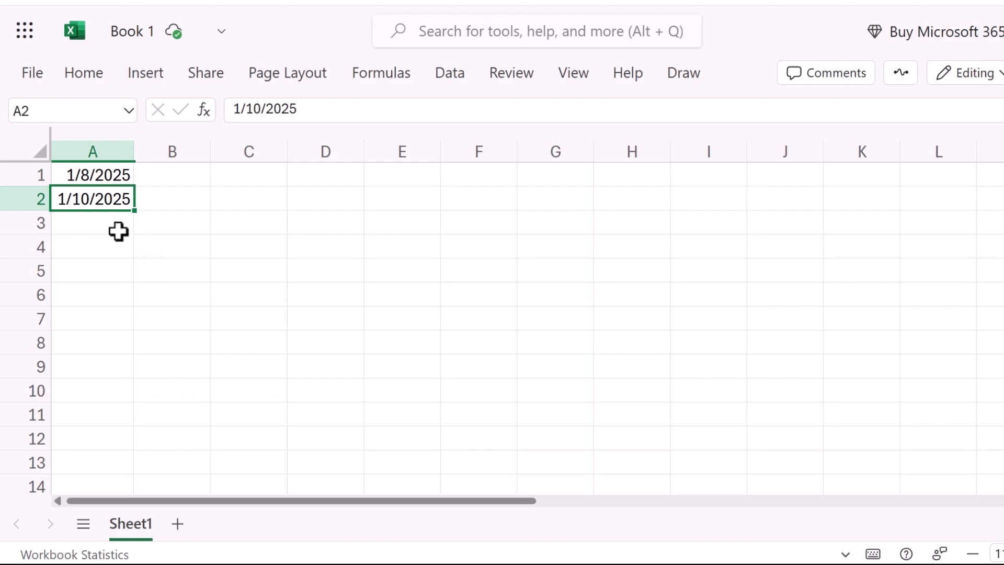
pyautogui.click(92, 221)
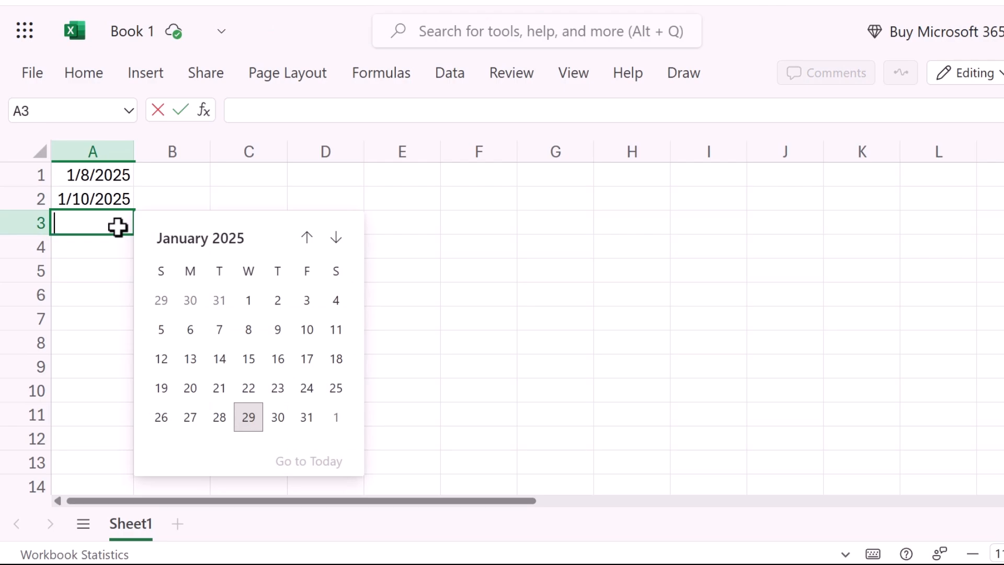
pyautogui.moveTo(115, 227)
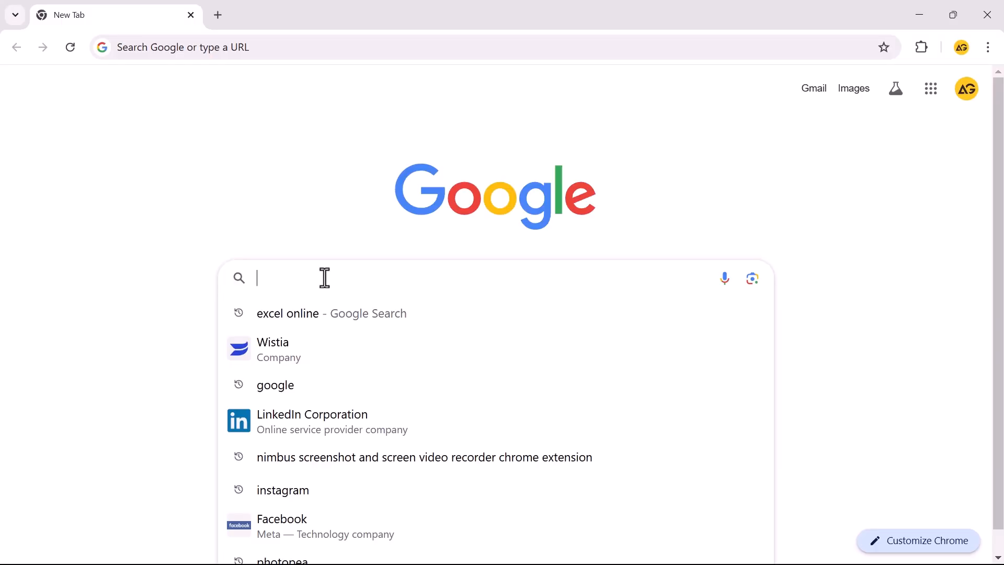
# Step: Search Google for 'Excel Online Spreadsheet', sign in to Excel for the web and create a blank workbook
pyautogui.write('Excel Online Spreadsheet')
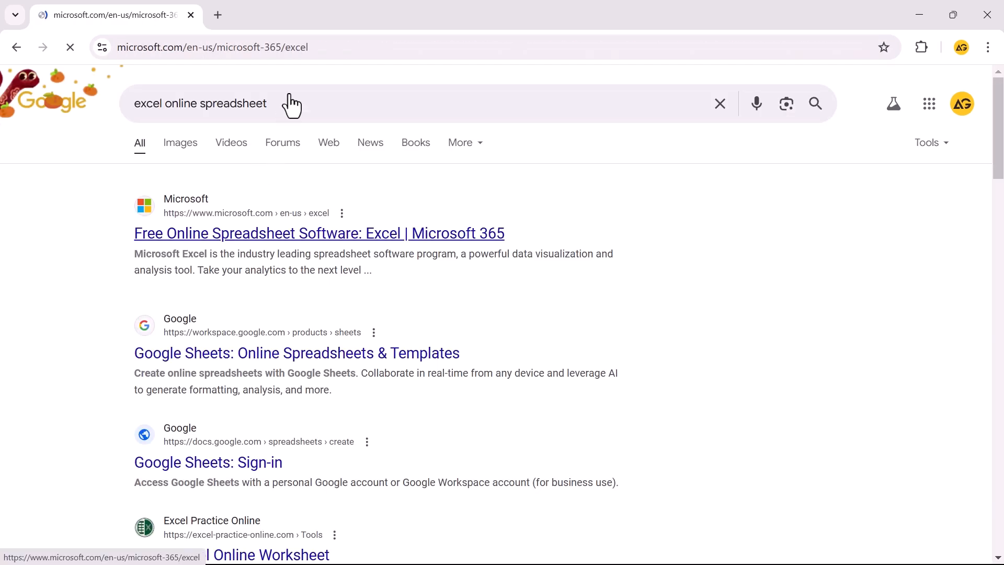
pyautogui.click(318, 233)
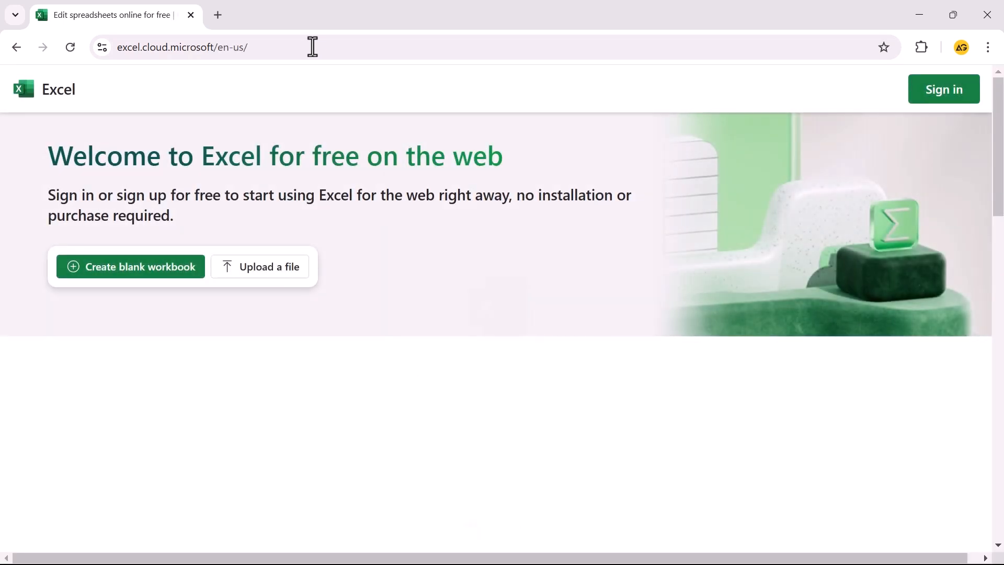
pyautogui.click(942, 88)
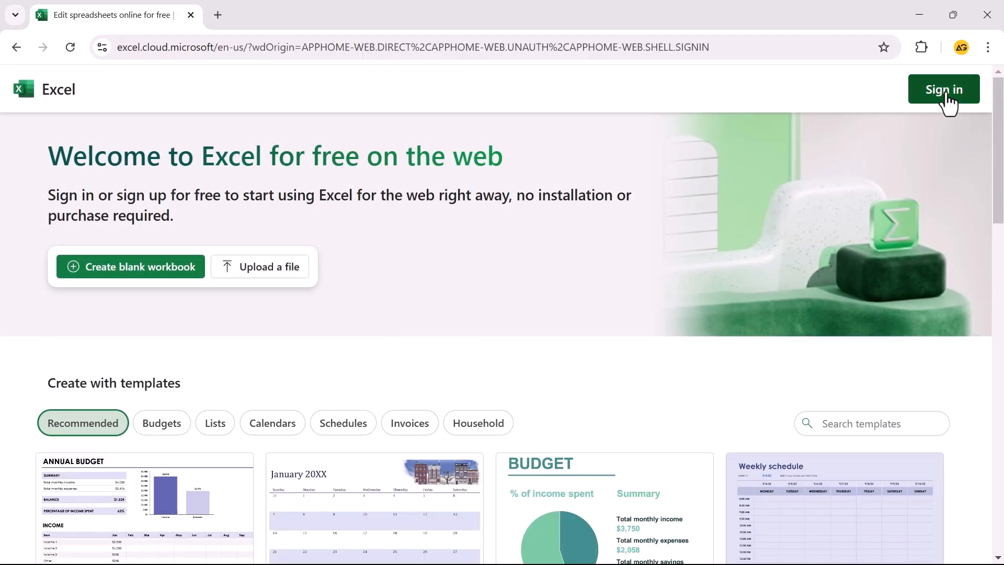
pyautogui.click(942, 89)
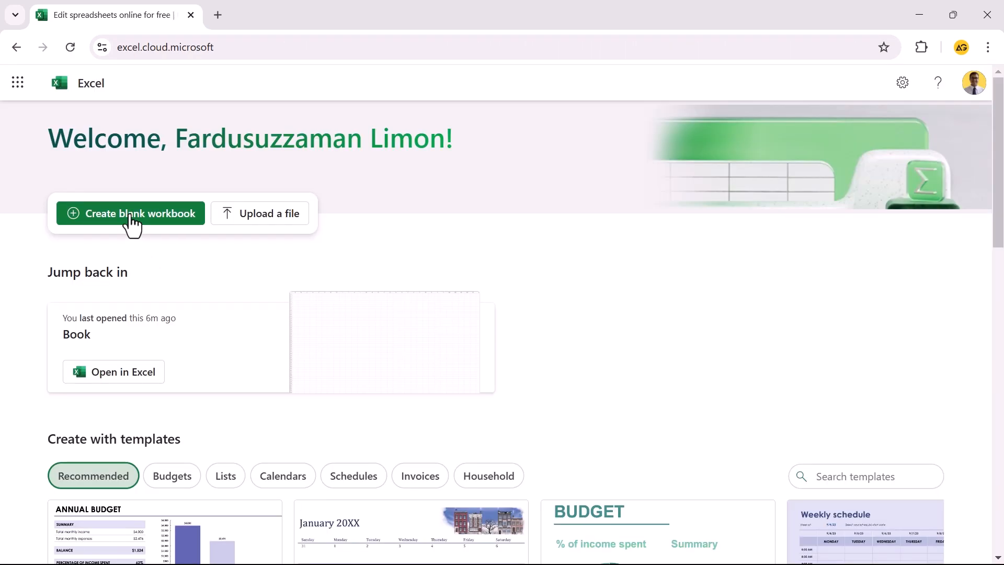
pyautogui.click(131, 213)
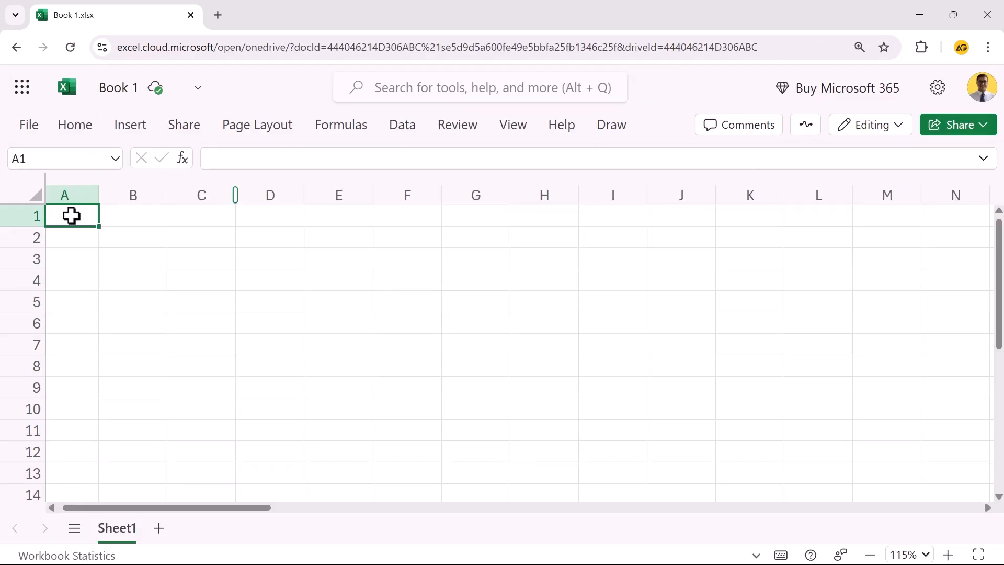
# Step: Apply the Date number format to all of column A
pyautogui.click(64, 194)
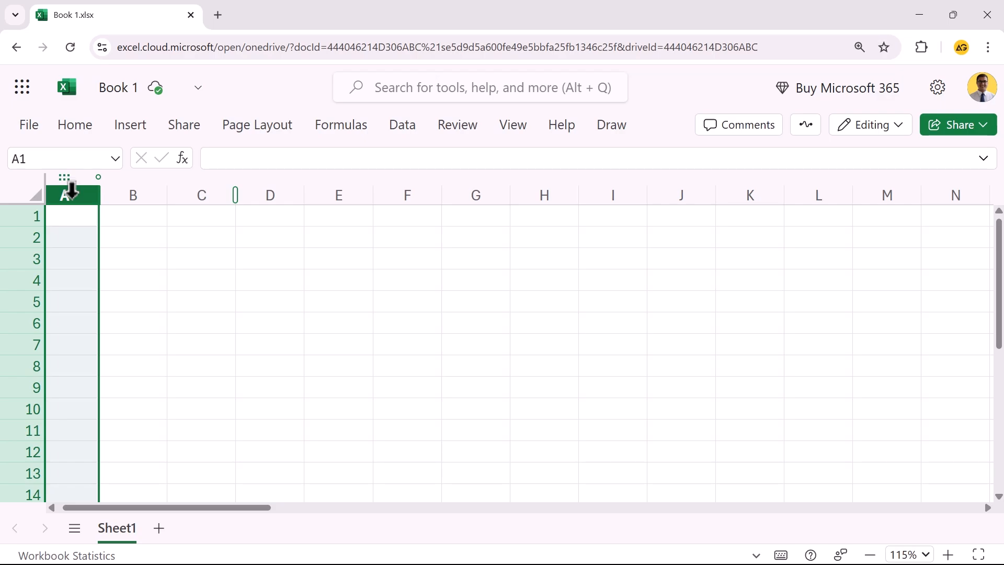
pyautogui.click(75, 124)
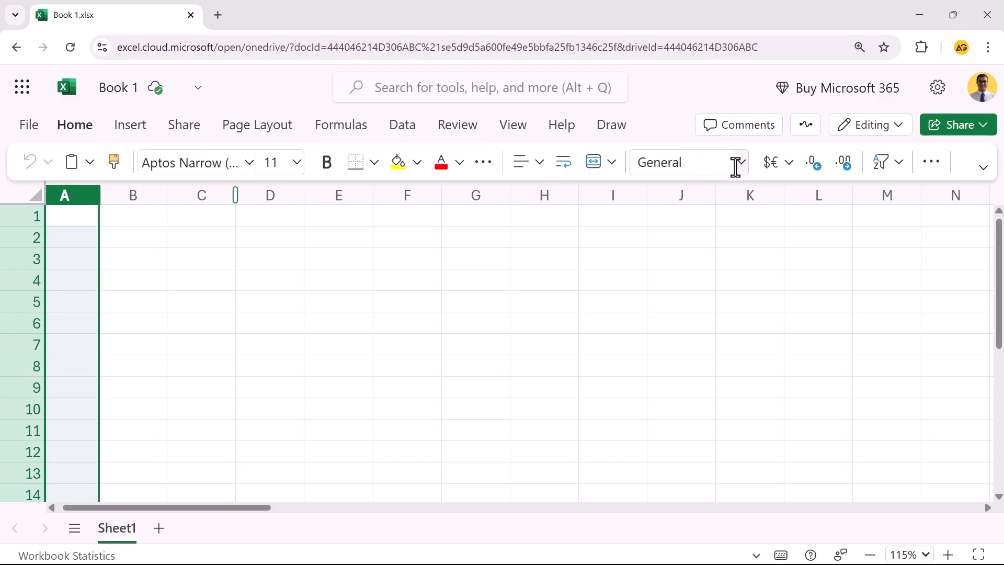
pyautogui.click(740, 162)
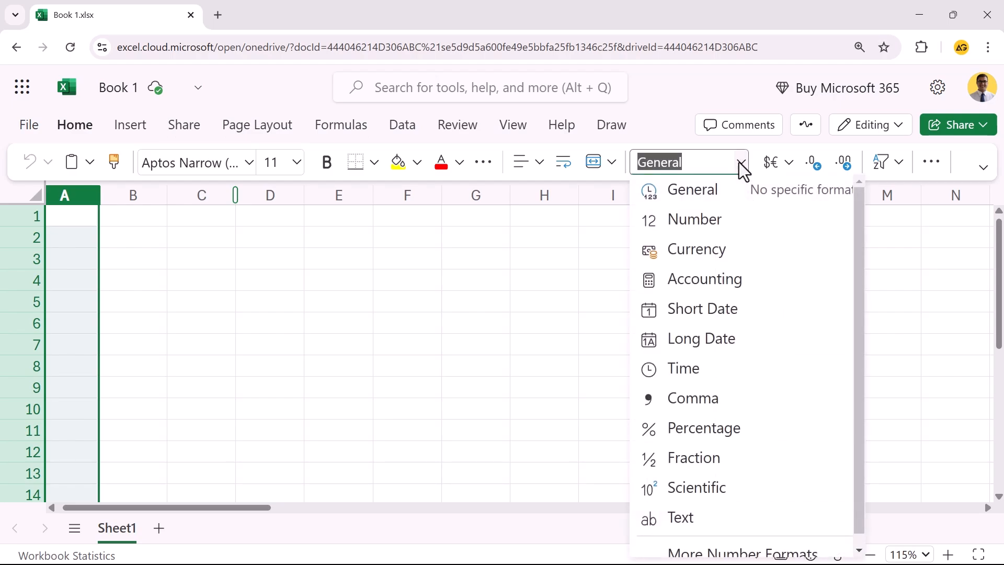
pyautogui.click(702, 308)
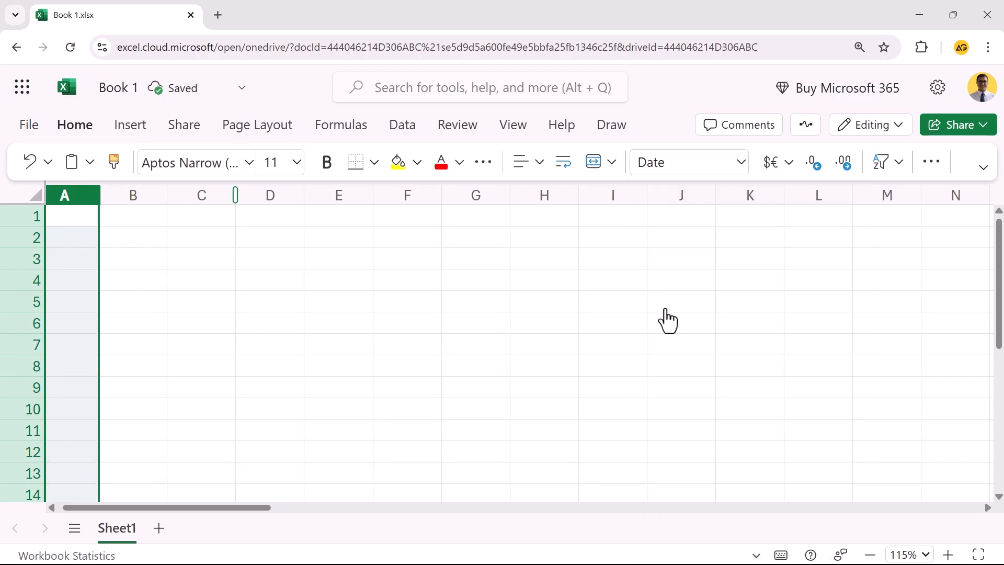
# Step: Insert January 8, 2025 into cell A1 from the date picker, then select A2
pyautogui.click(72, 215)
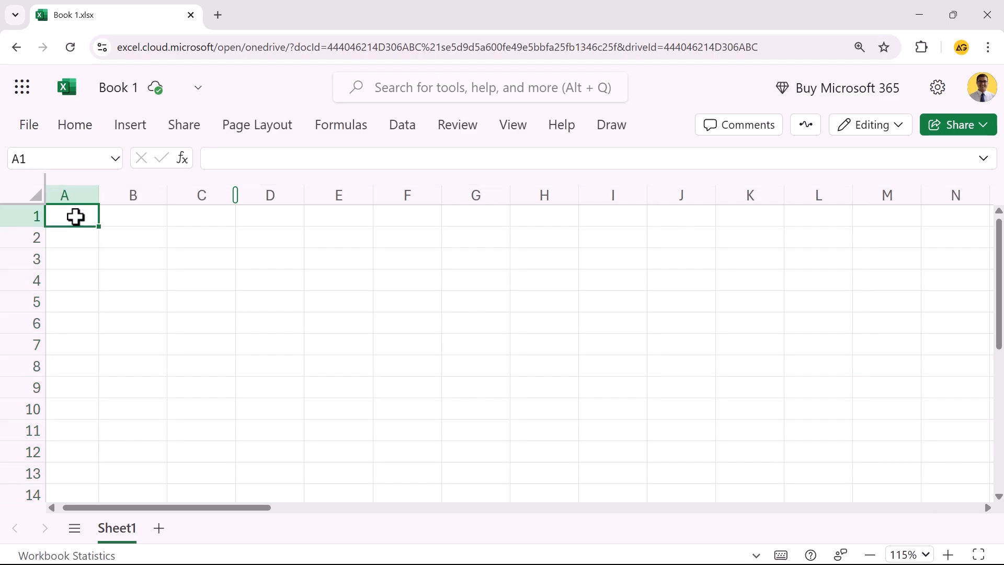
pyautogui.click(80, 215)
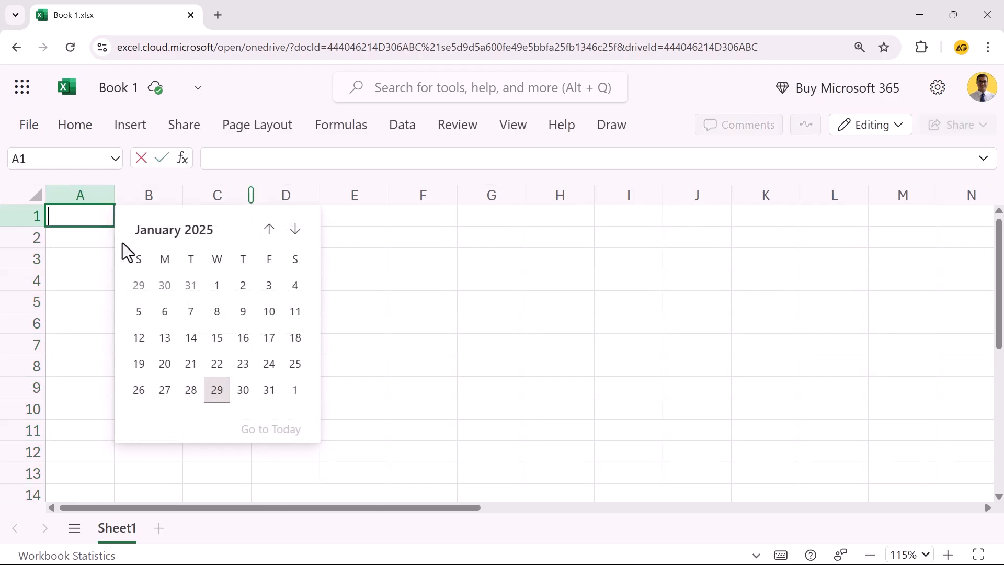
pyautogui.click(216, 312)
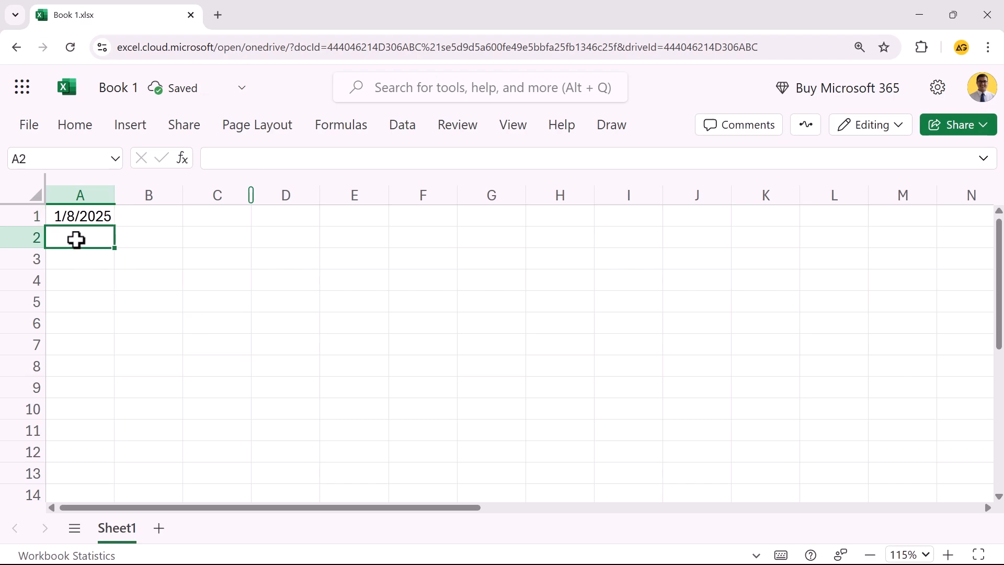
pyautogui.click(80, 238)
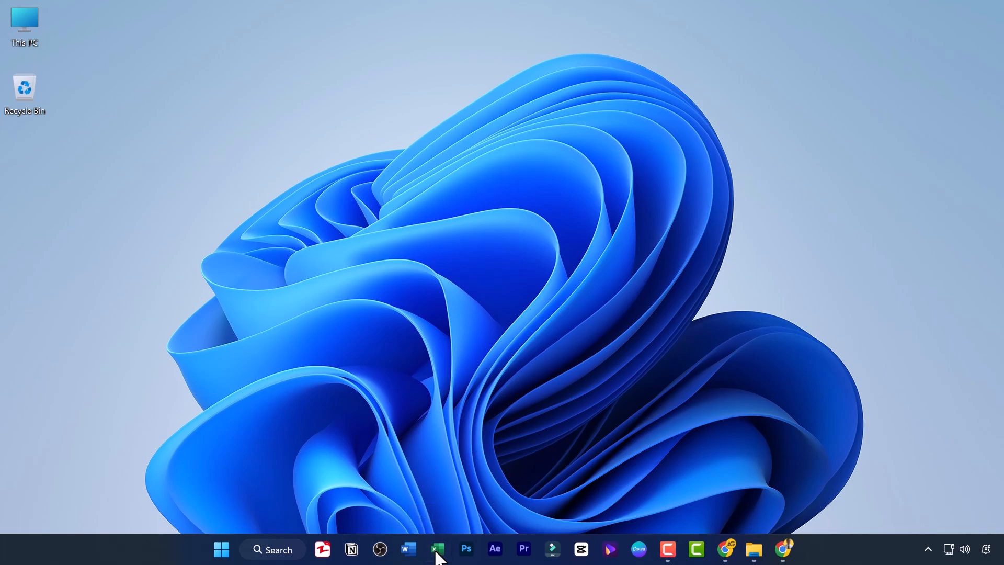
# Step: Launch desktop Excel with a new blank workbook and go to the Office add-in store
pyautogui.click(437, 549)
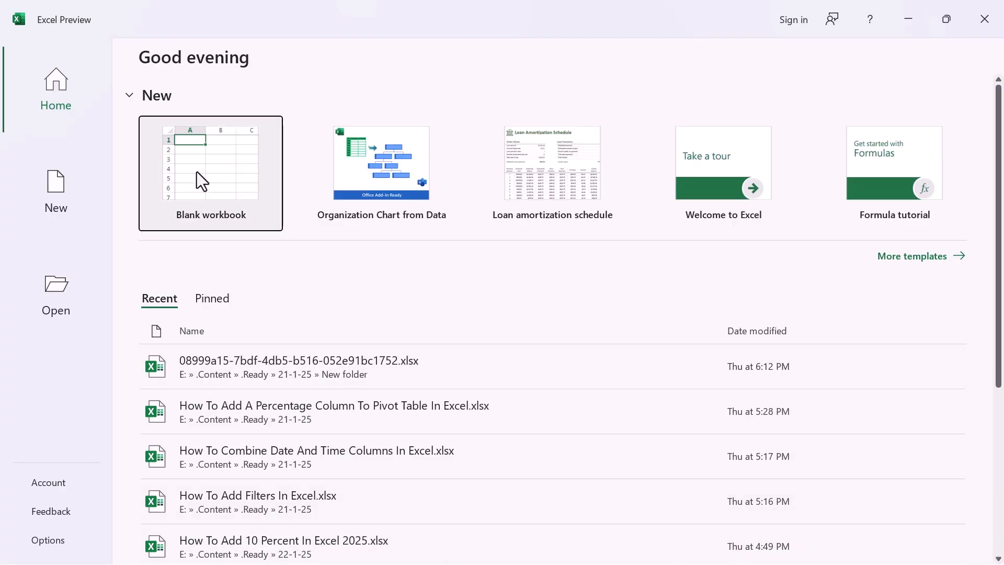
pyautogui.click(210, 162)
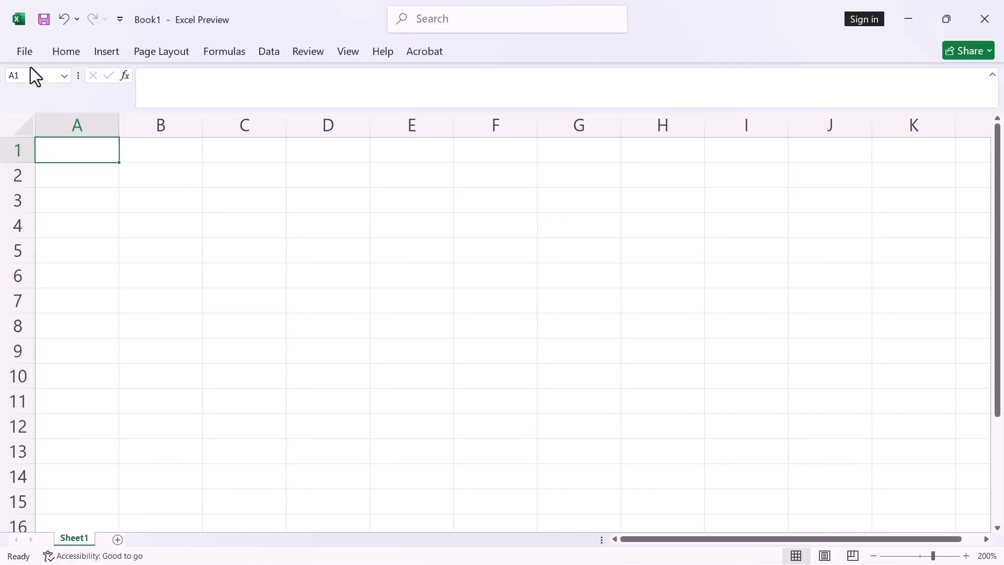
pyautogui.click(24, 51)
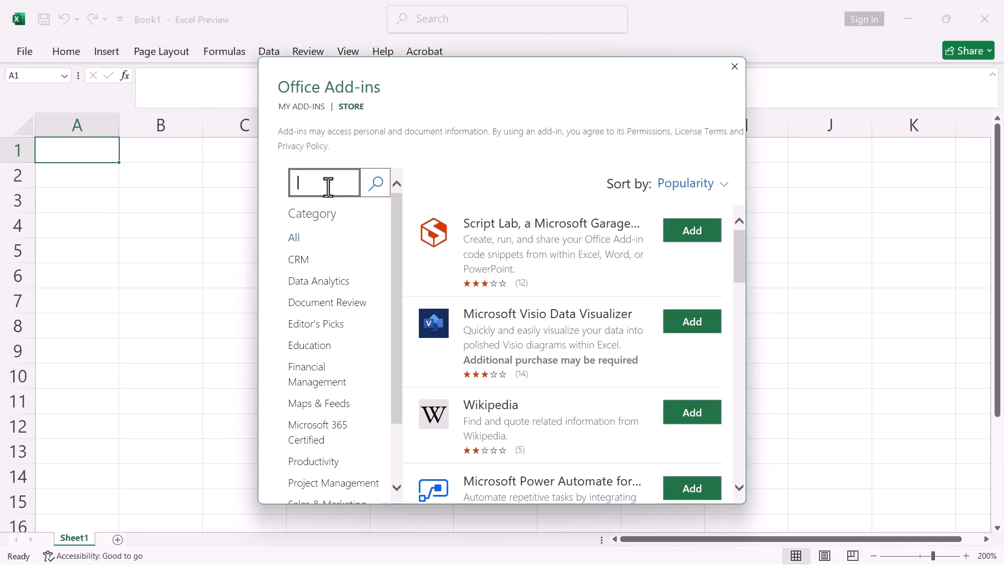
# Step: Search the store for 'date' and add the Mini Calendar and Date Picker add-in, accepting its terms
pyautogui.write('date')
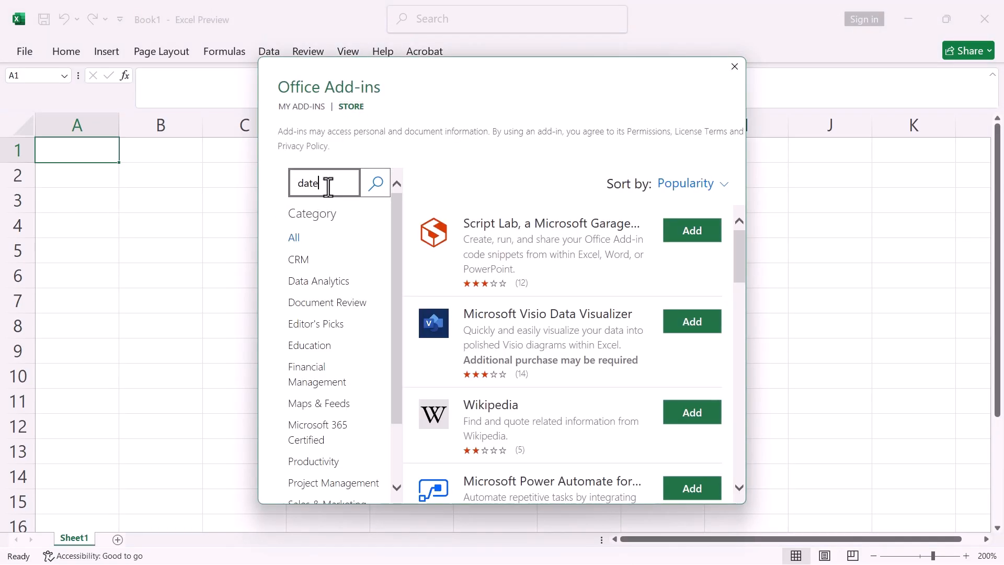
pyautogui.click(376, 182)
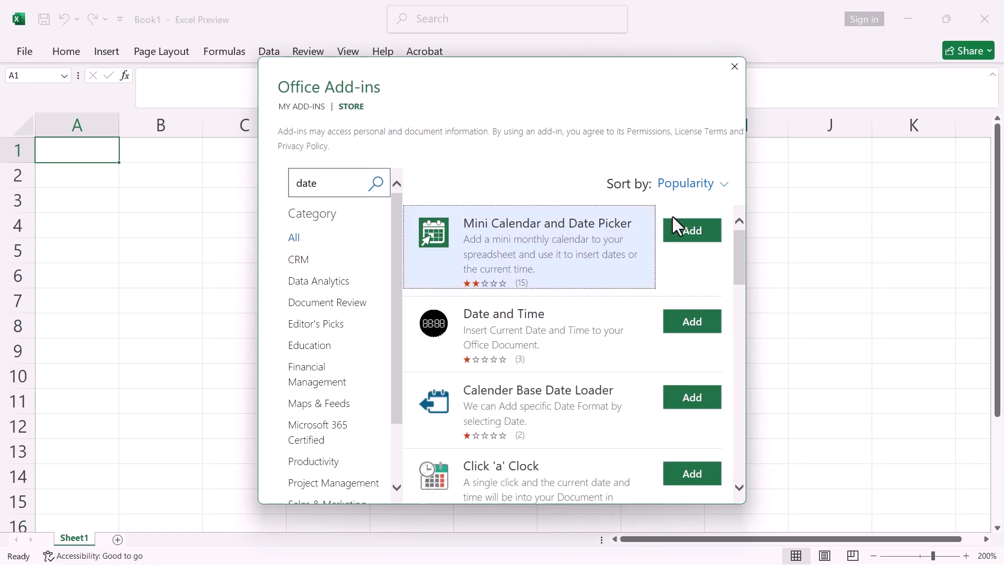
pyautogui.click(691, 230)
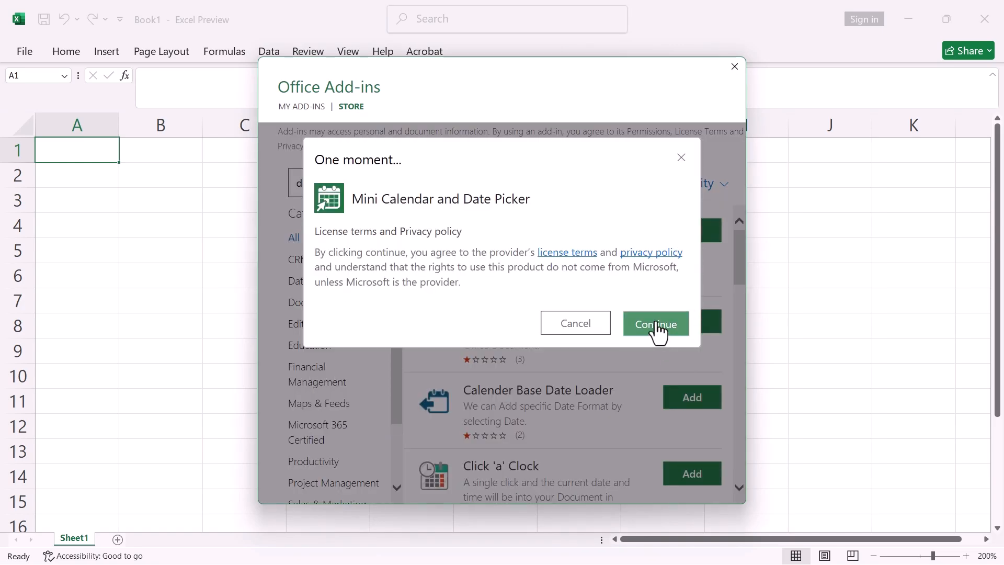
pyautogui.click(654, 324)
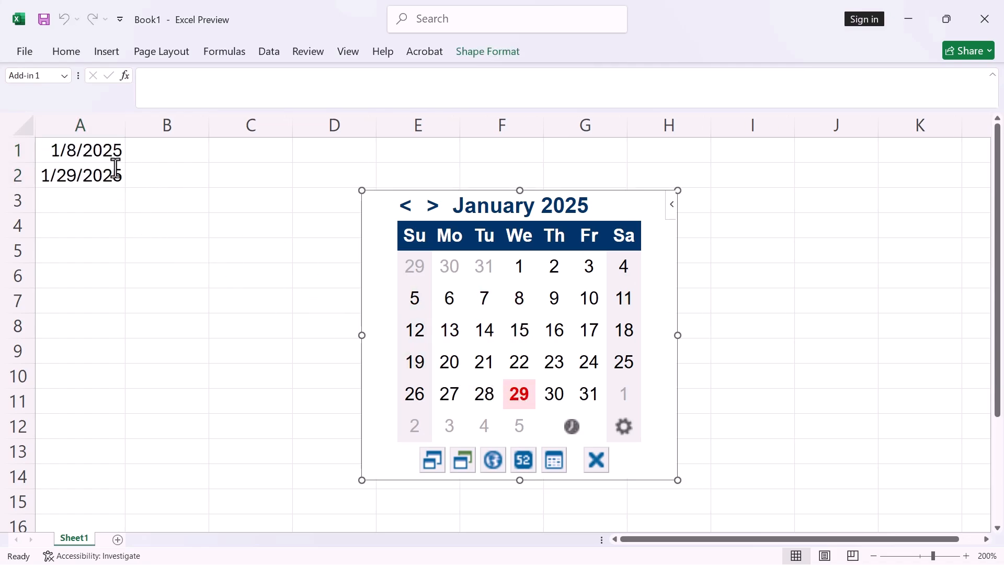
# Step: Insert January 30, 2025 into cell A3 from the Mini Calendar pane
pyautogui.click(553, 394)
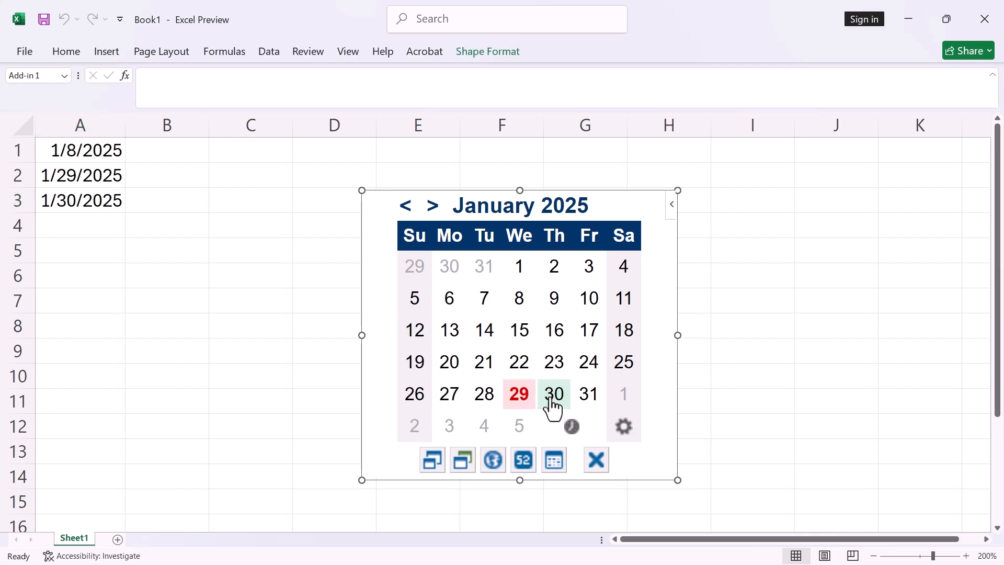